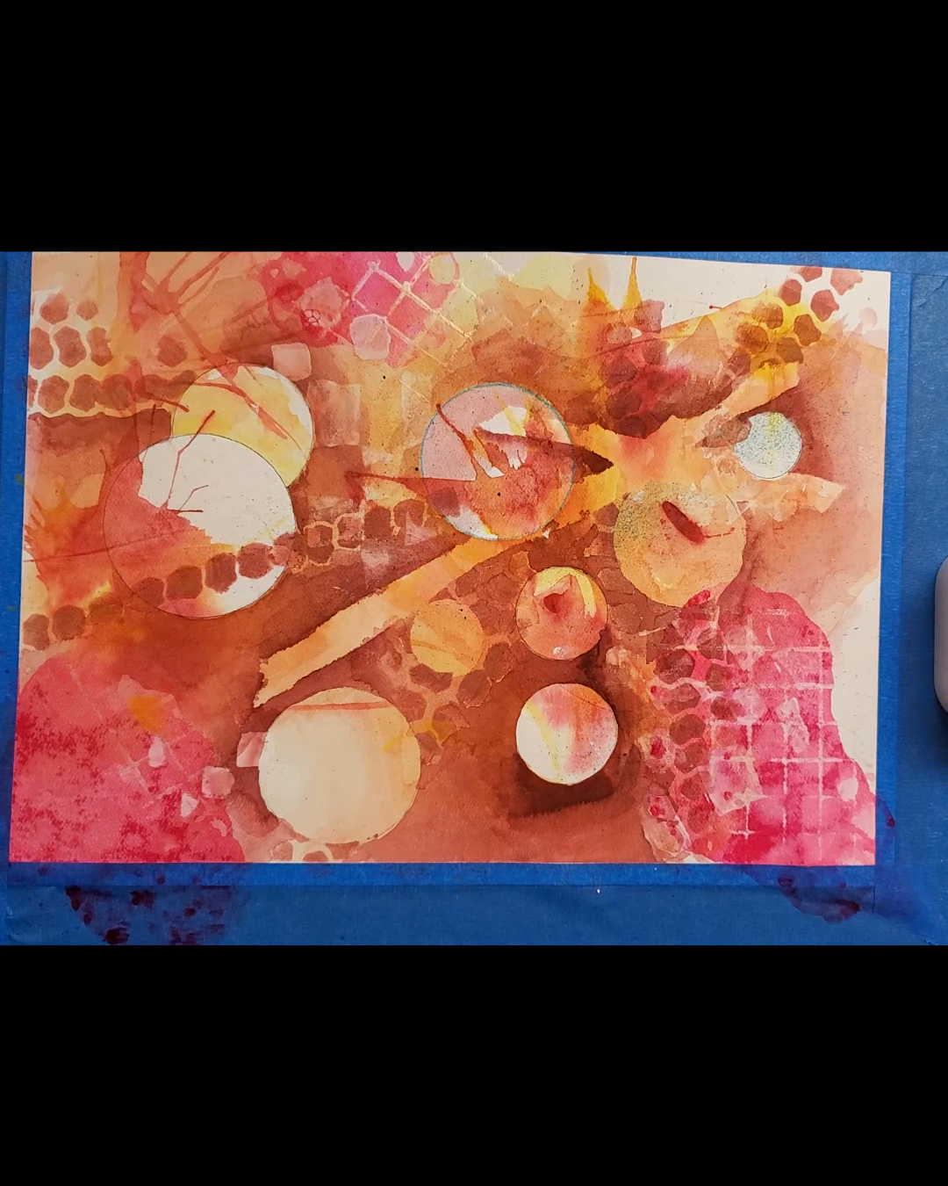
pyautogui.moveTo(132, 834)
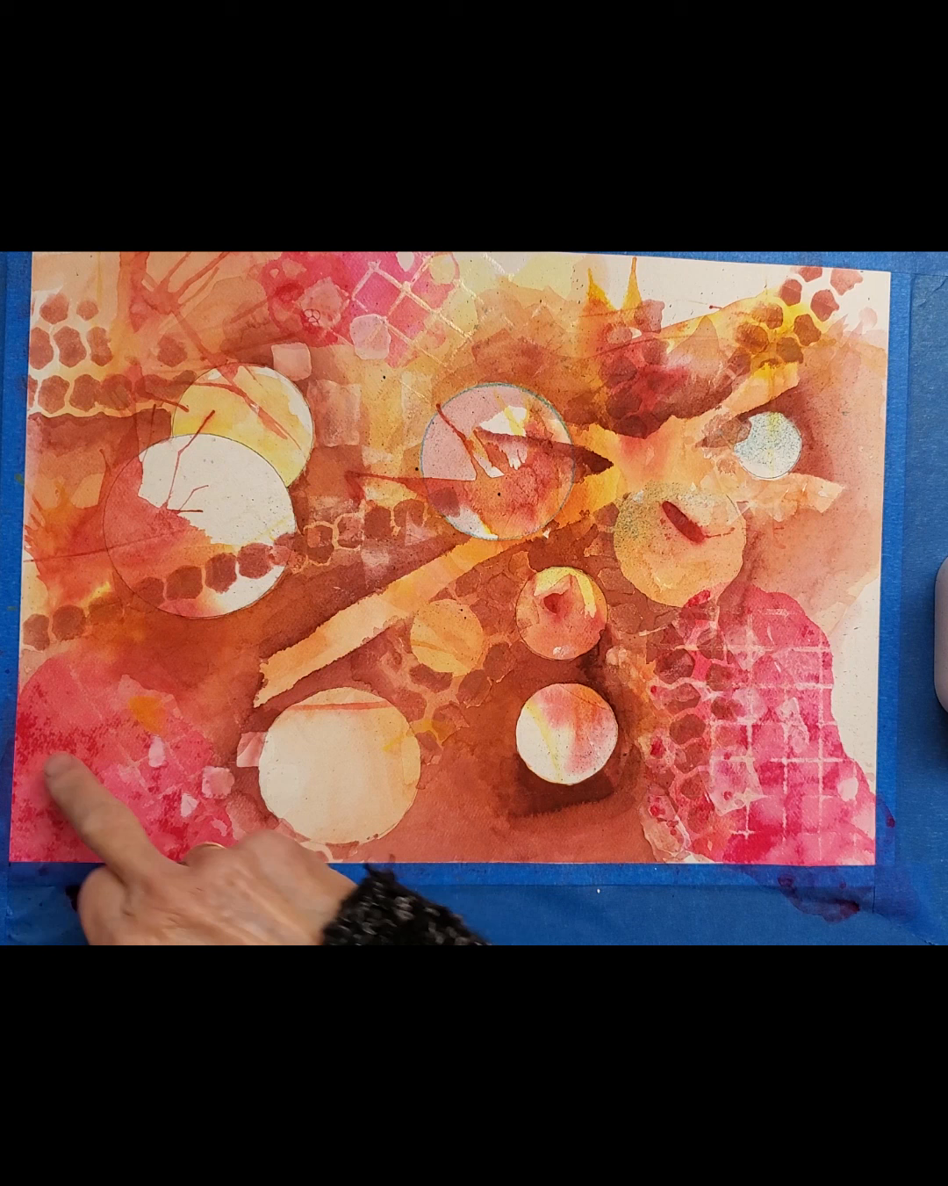